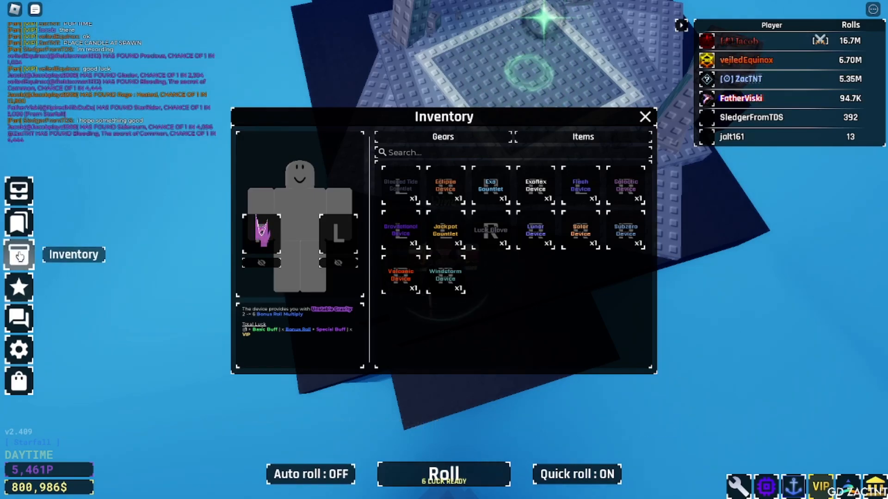
Step: Switch the inventory to the Items list and scroll down to the Universe Potion
left_click(582, 137)
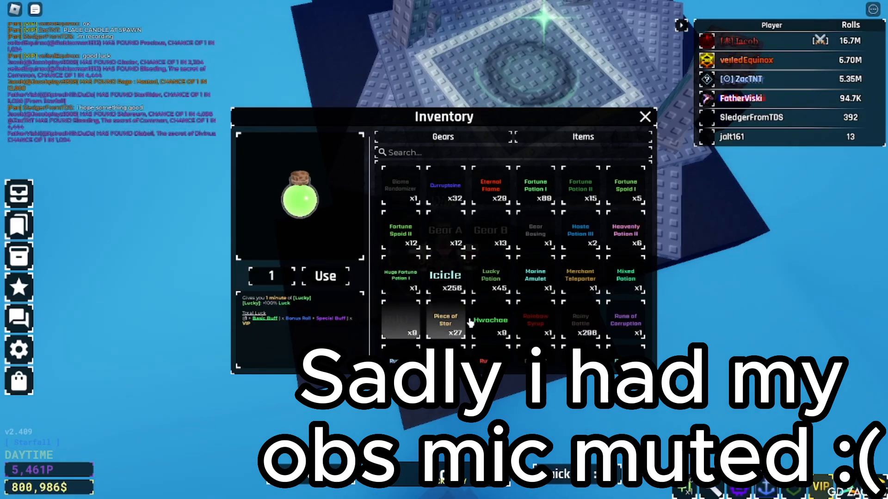
scroll("down", 3)
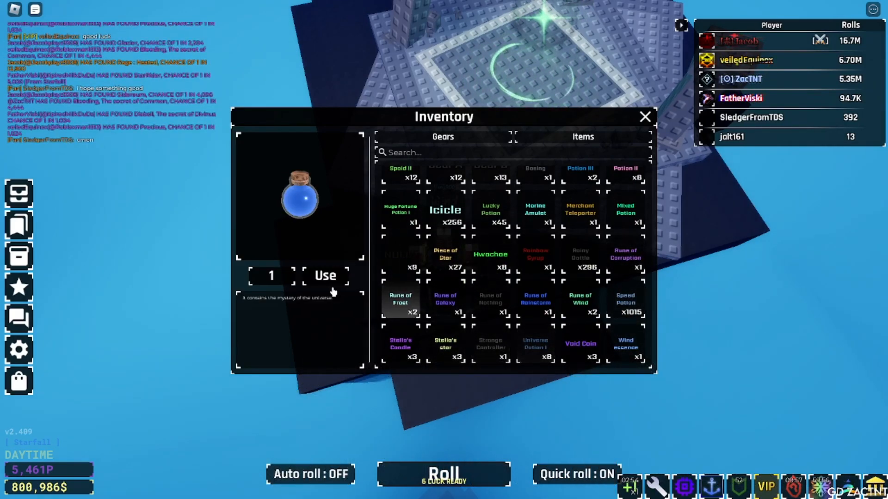
Step: Use one Universe Potion, then reopen the inventory for more potions
left_click(325, 276)
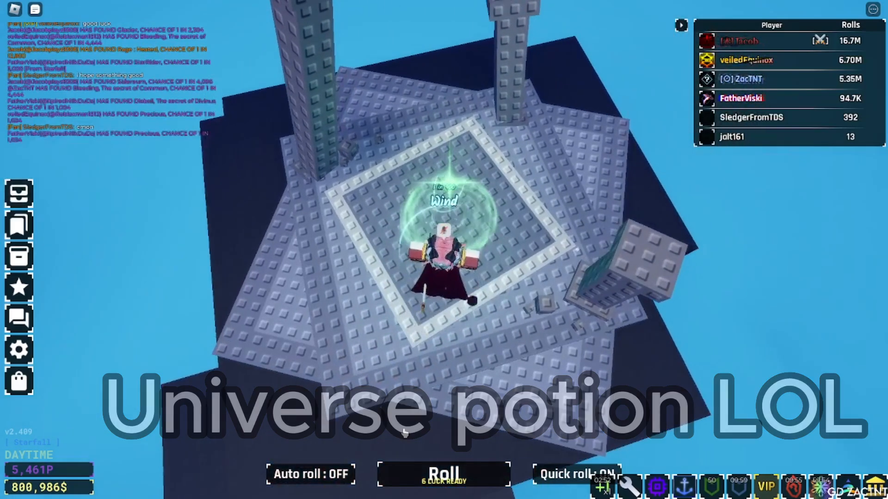
left_click(18, 383)
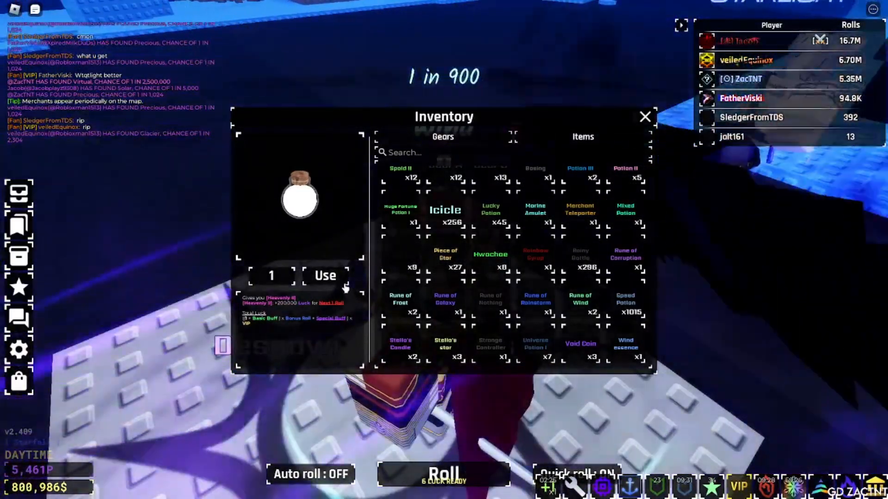
Step: Use another Heavenly Potion II, ending with Gargantua (1 in 430,000,000) equipped
left_click(310, 474)
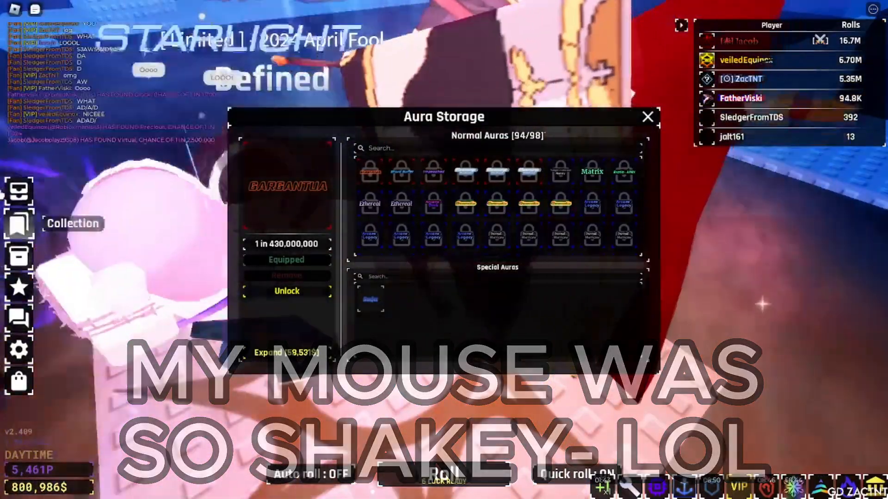
Step: Close the Aura Storage collection window
left_click(648, 117)
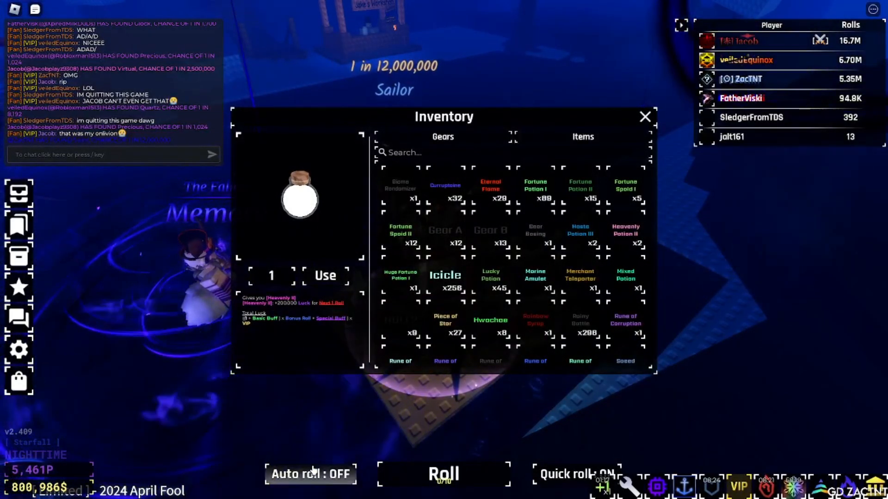
Step: Turn Auto roll ON while the inventory stays open, one Heavenly Potion II left
left_click(644, 117)
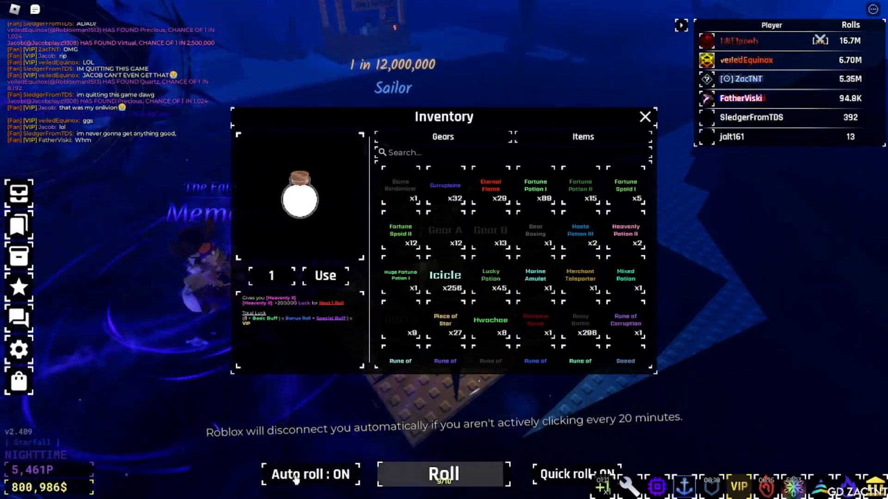
left_click(310, 474)
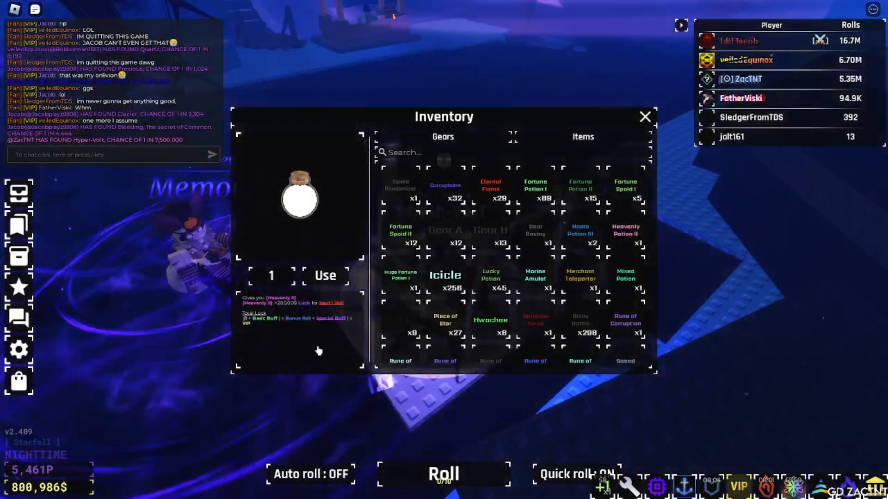
left_click(310, 474)
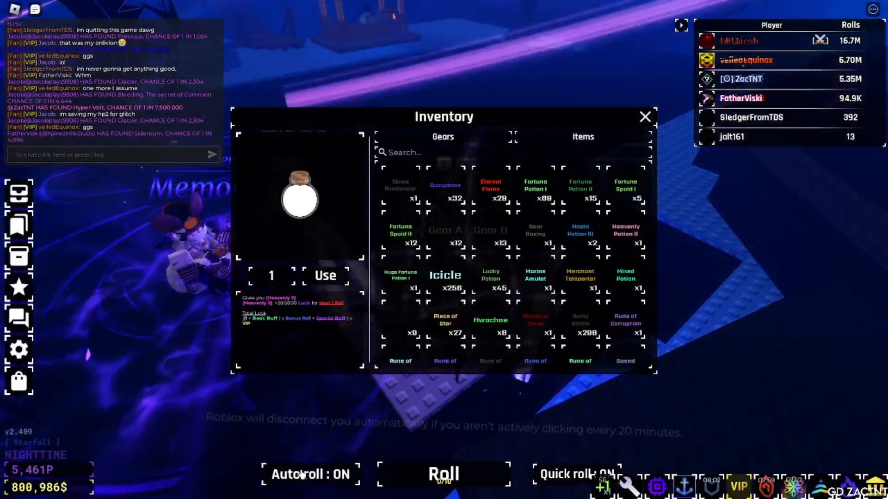
mouse_move(19, 192)
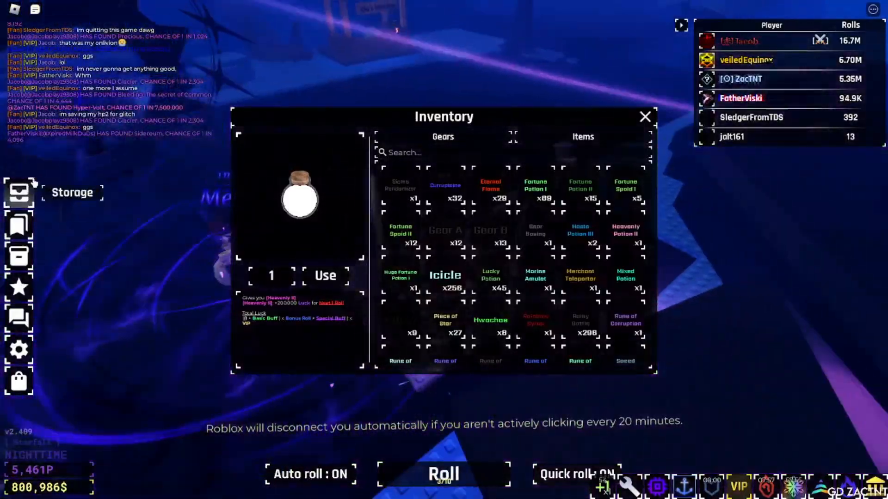